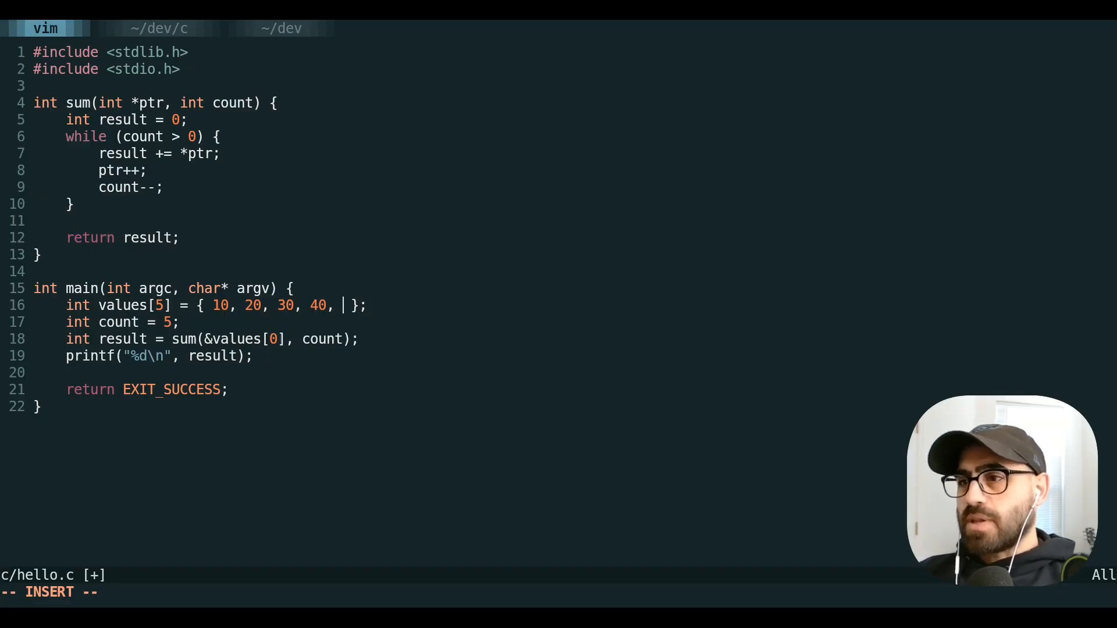
Step: Change the last array element to 50 and retype line 17 as 'int count = 0;', practising Ctrl+w and Ctrl+u
type("50")
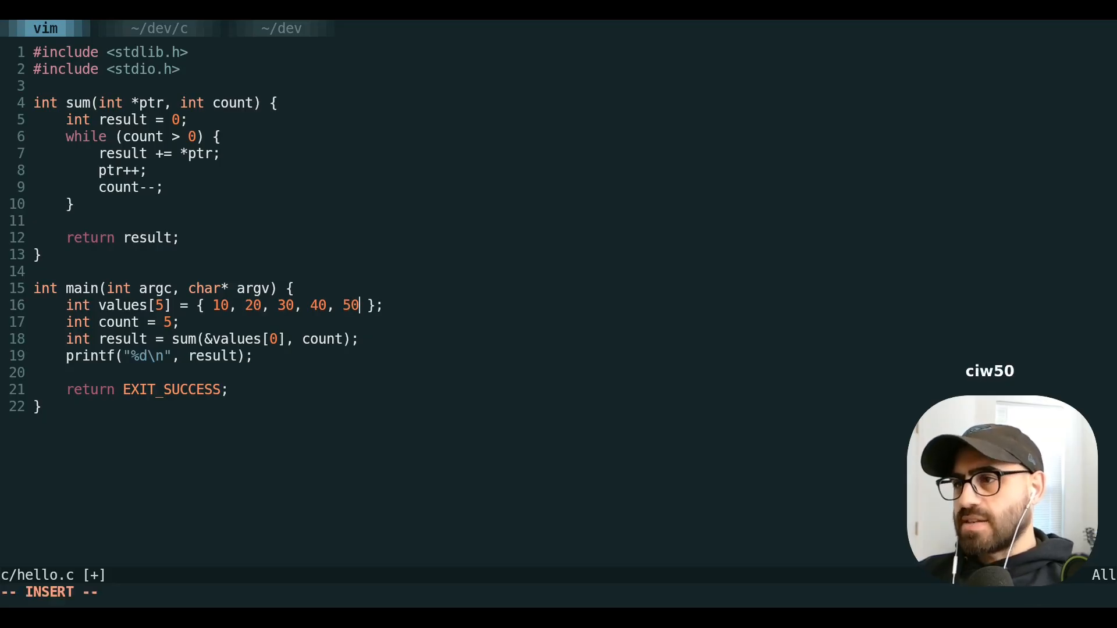
key("Escape")
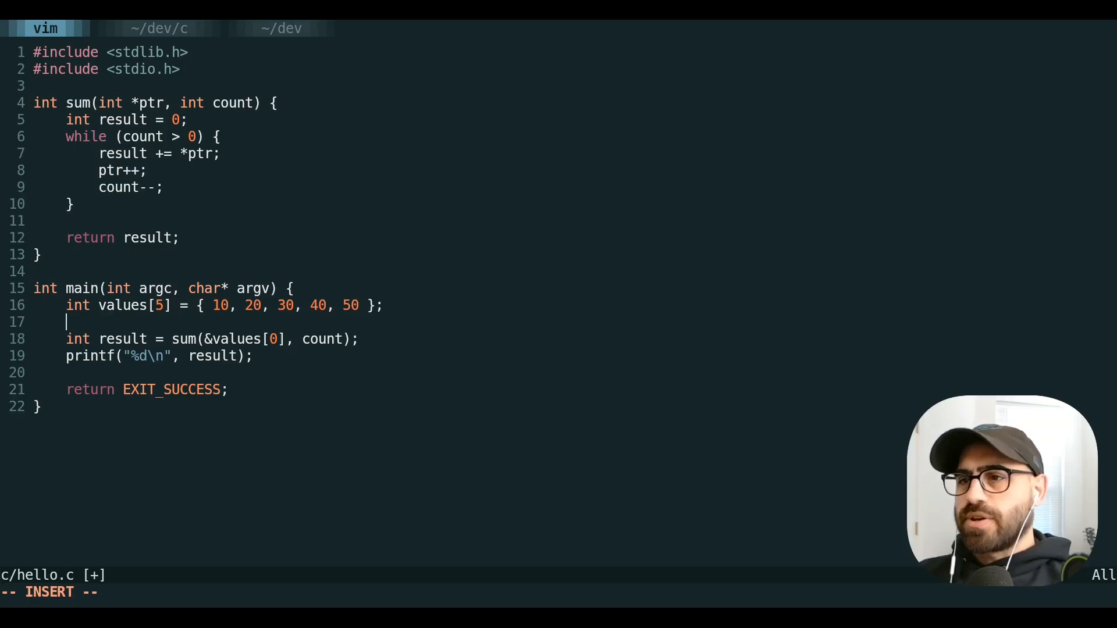
type("int count")
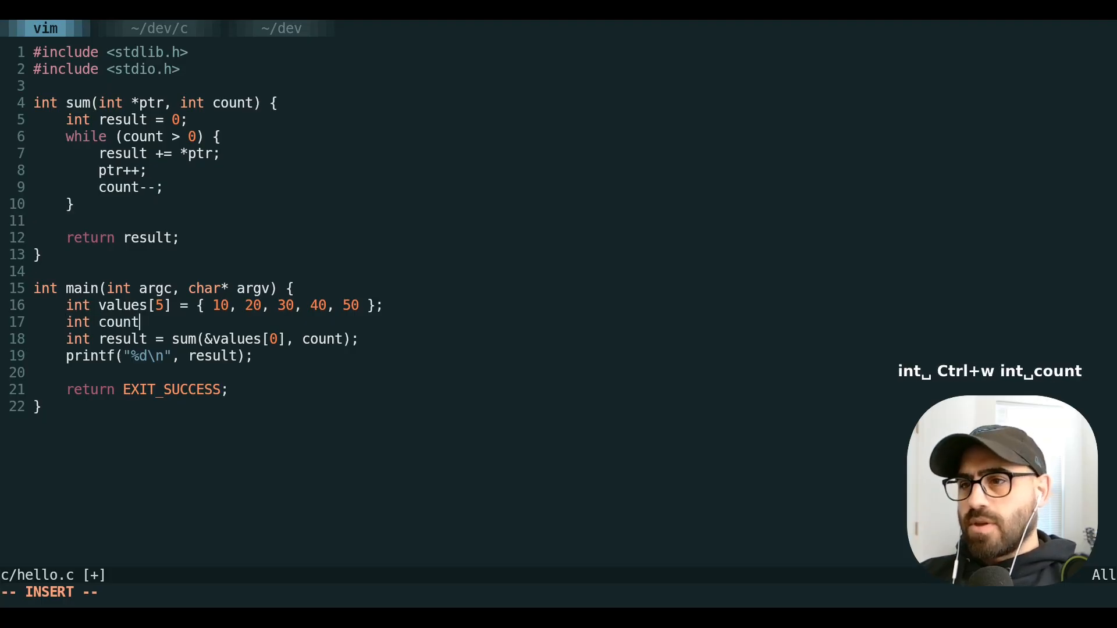
key("ctrl+w")
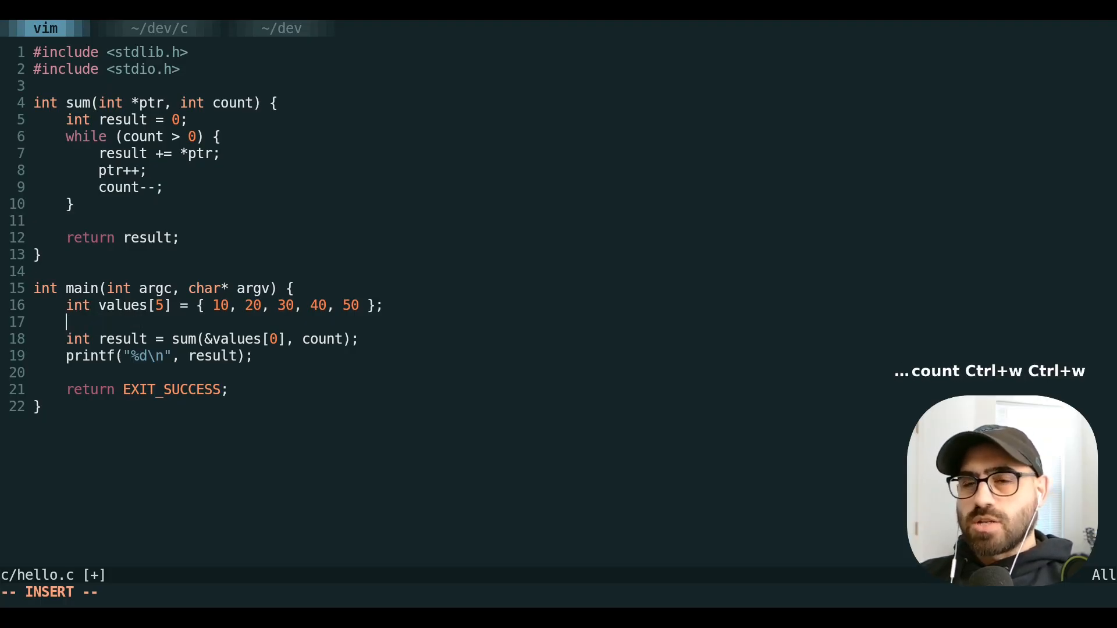
type("int")
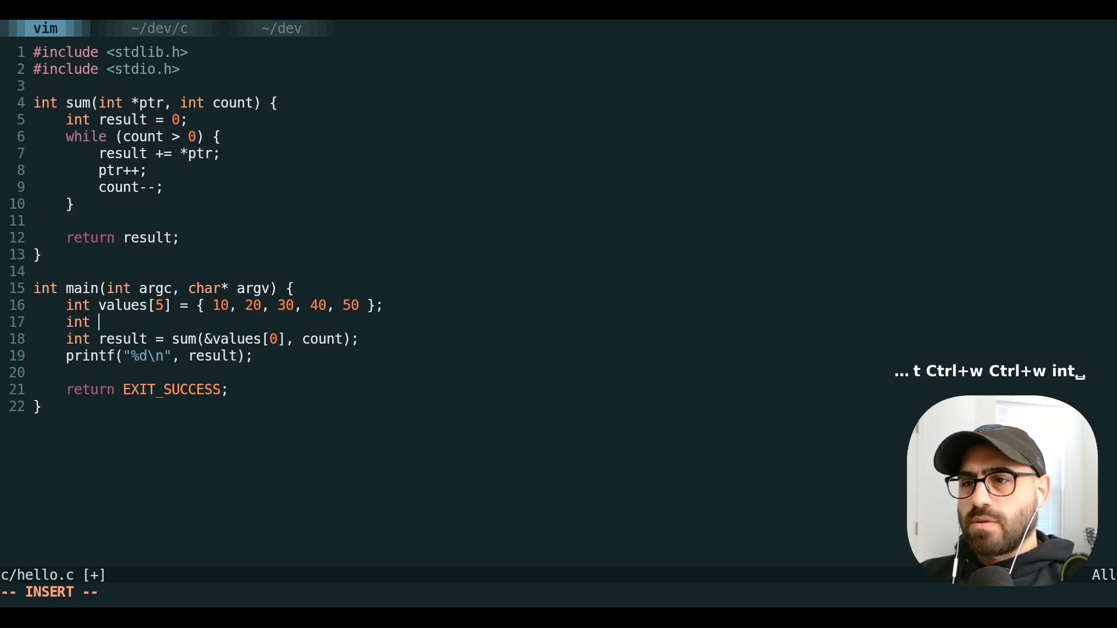
key("ctrl+u")
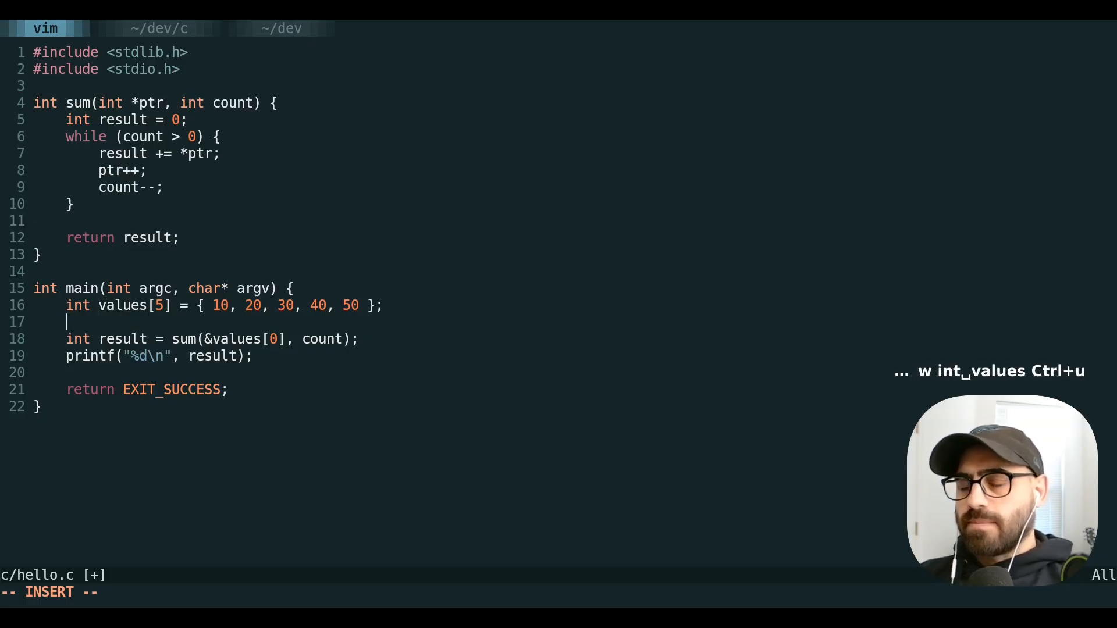
type("mmgUiW`m")
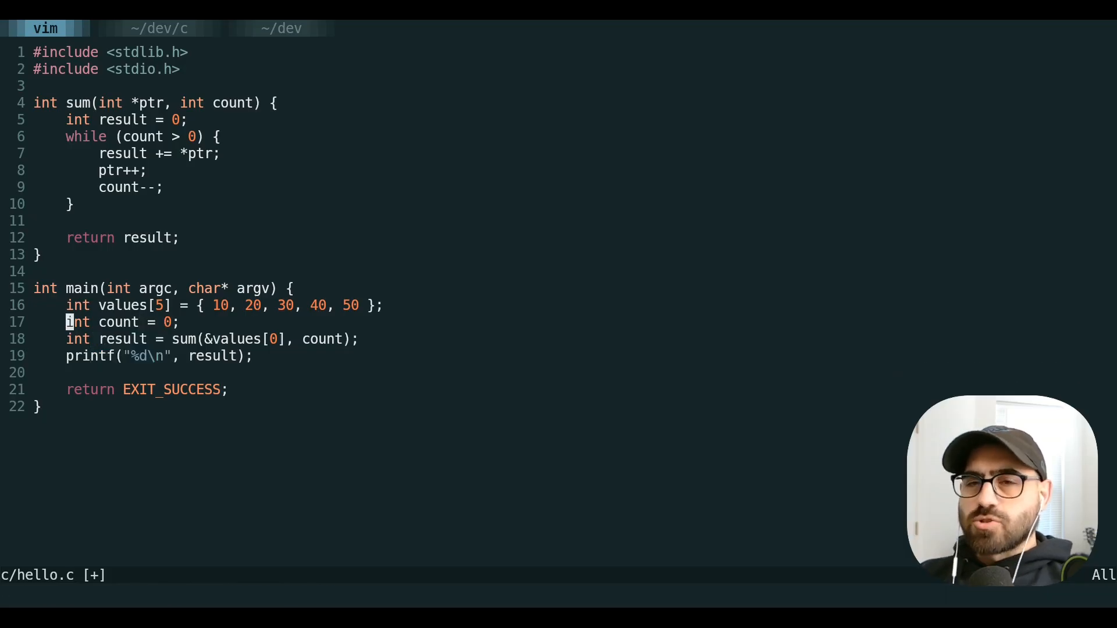
key("ctrl+a")
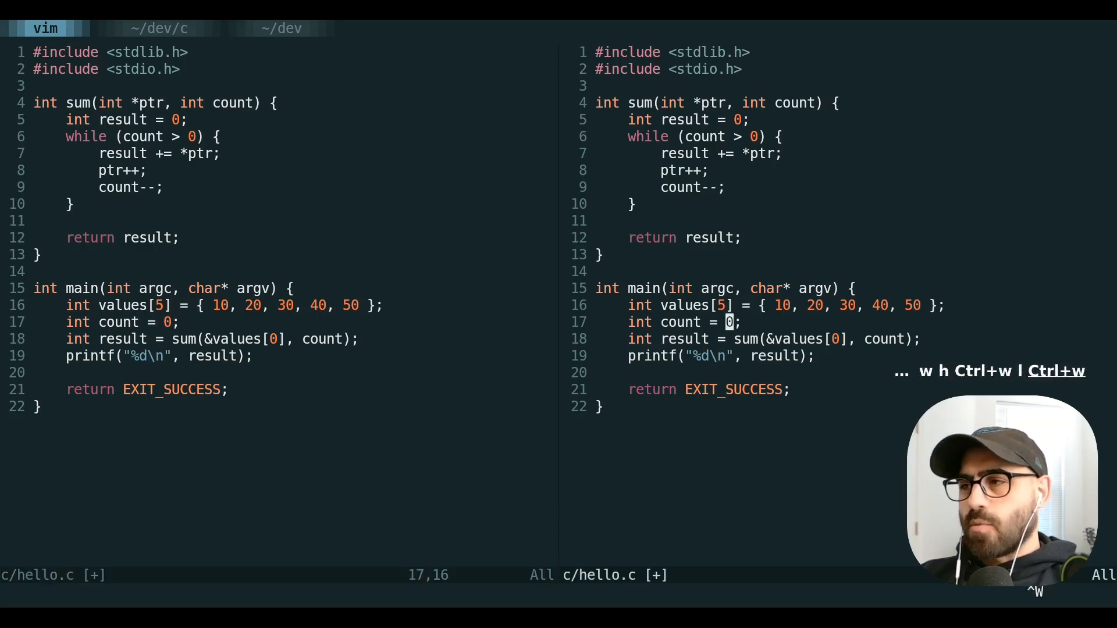
key("ctrl+w")
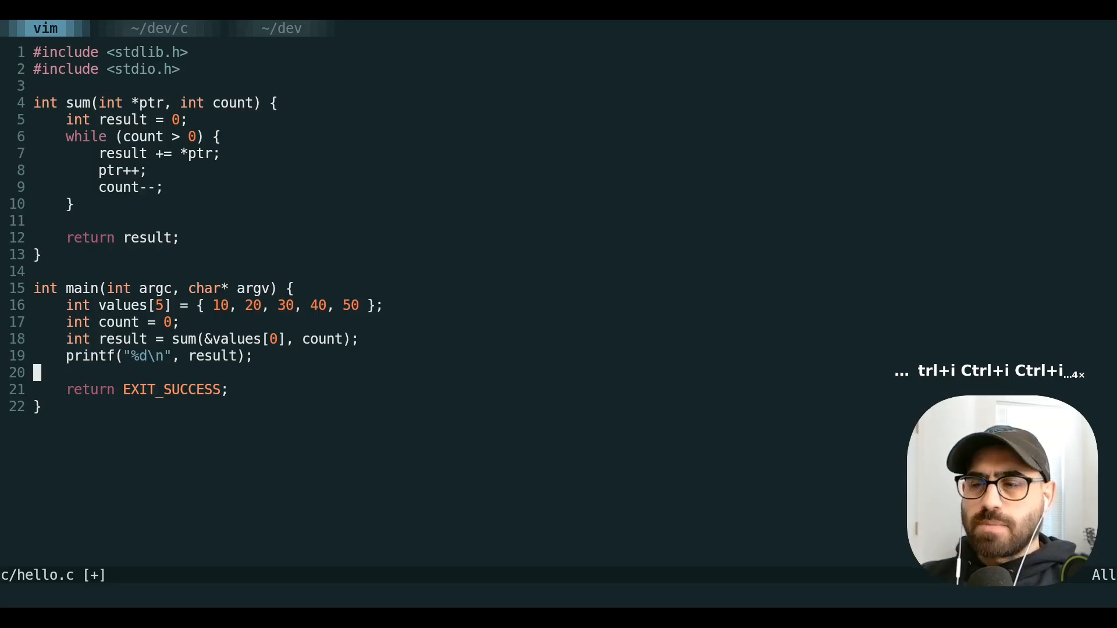
key("ctrl+v")
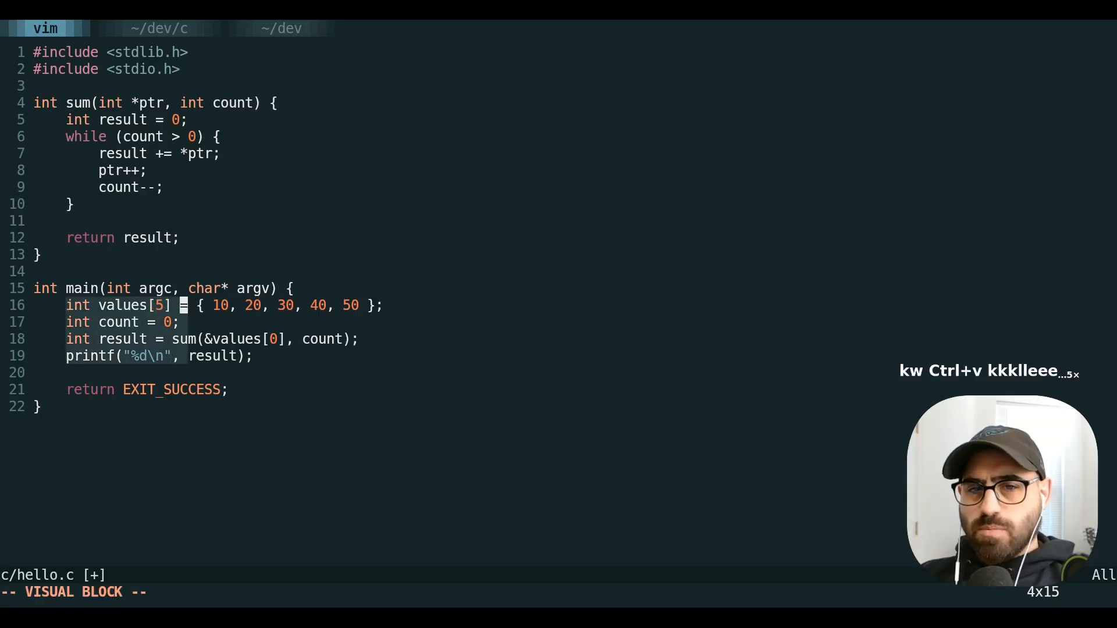
key("Escape")
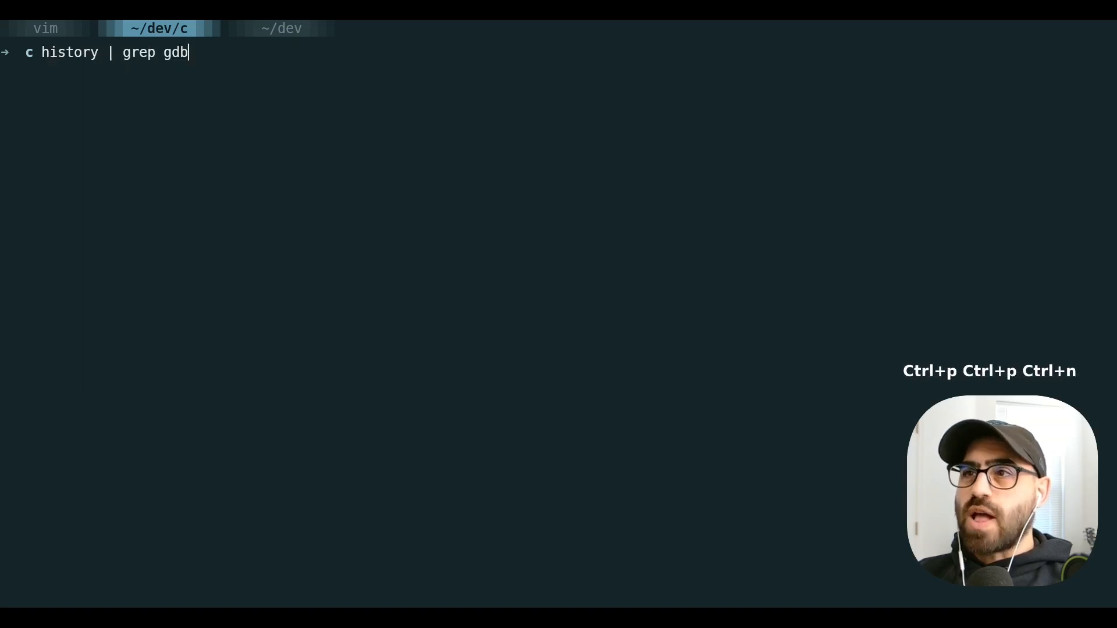
Step: Reverse-search history for 'gcc -o hello hello.c exponent.o', move along it, then clear the prompt
key("ctrl+u")
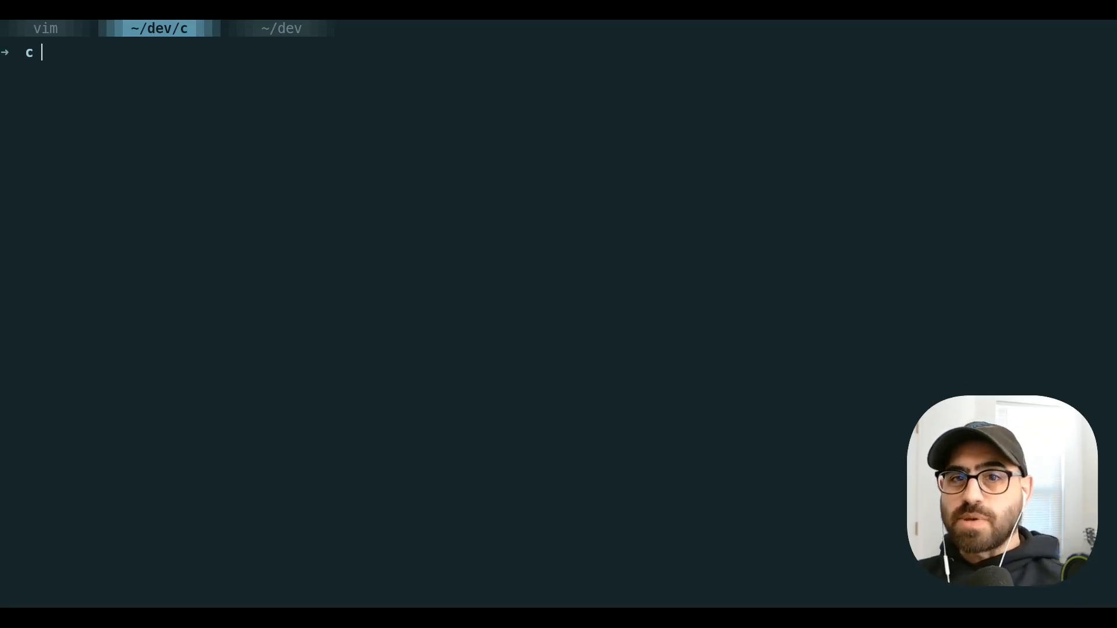
key("Ctrl+r")
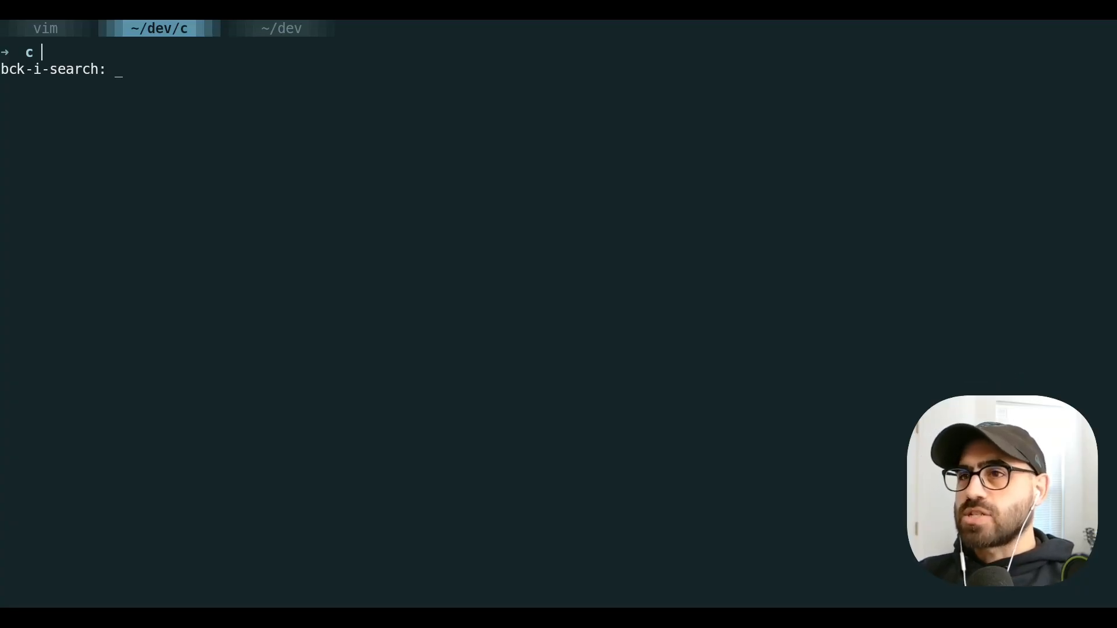
type("gcc")
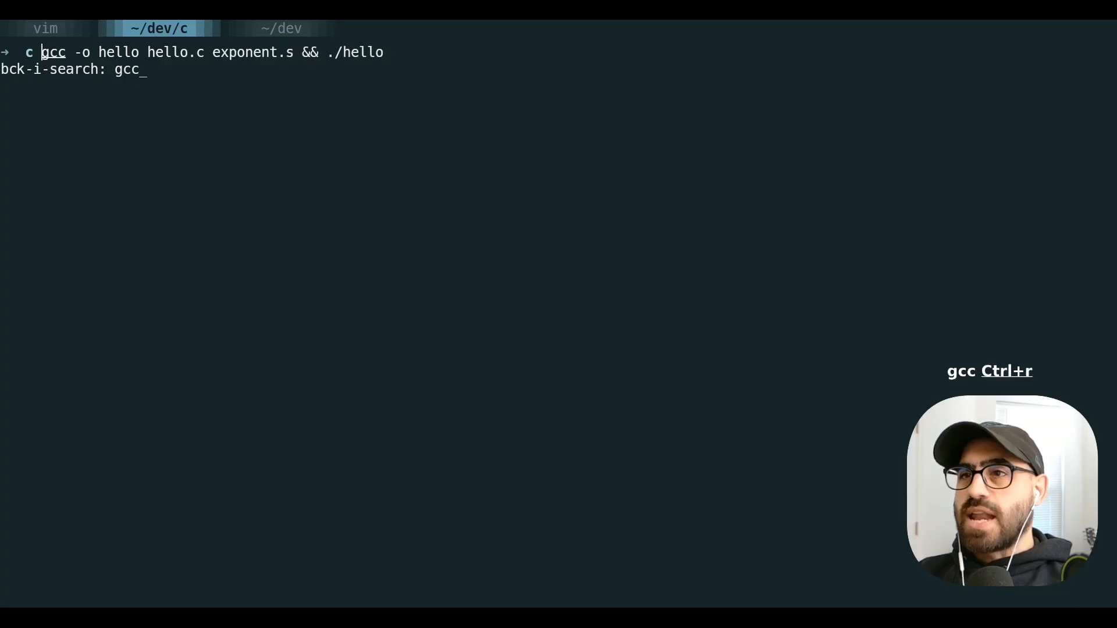
key("Ctrl+r")
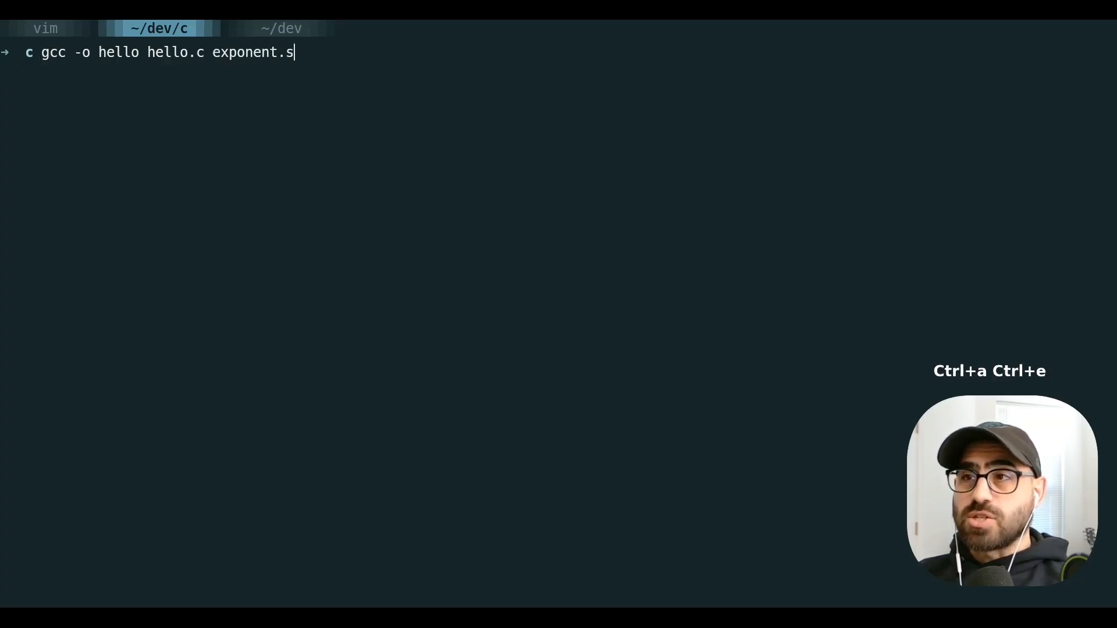
key("ctrl+w")
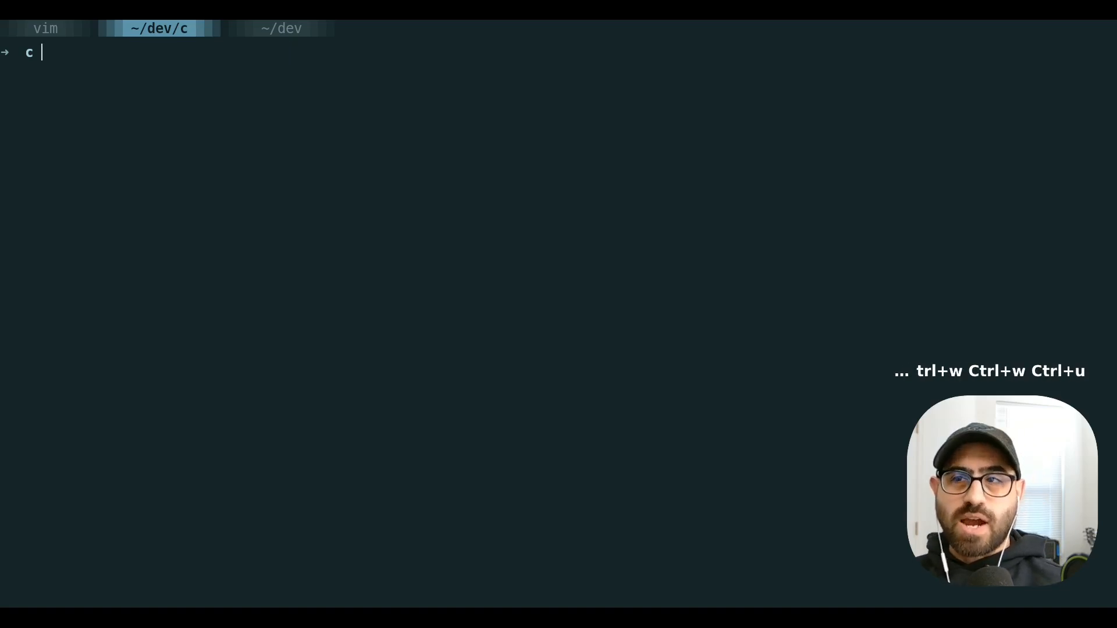
type("gcc -o hello hello.c exponent.o")
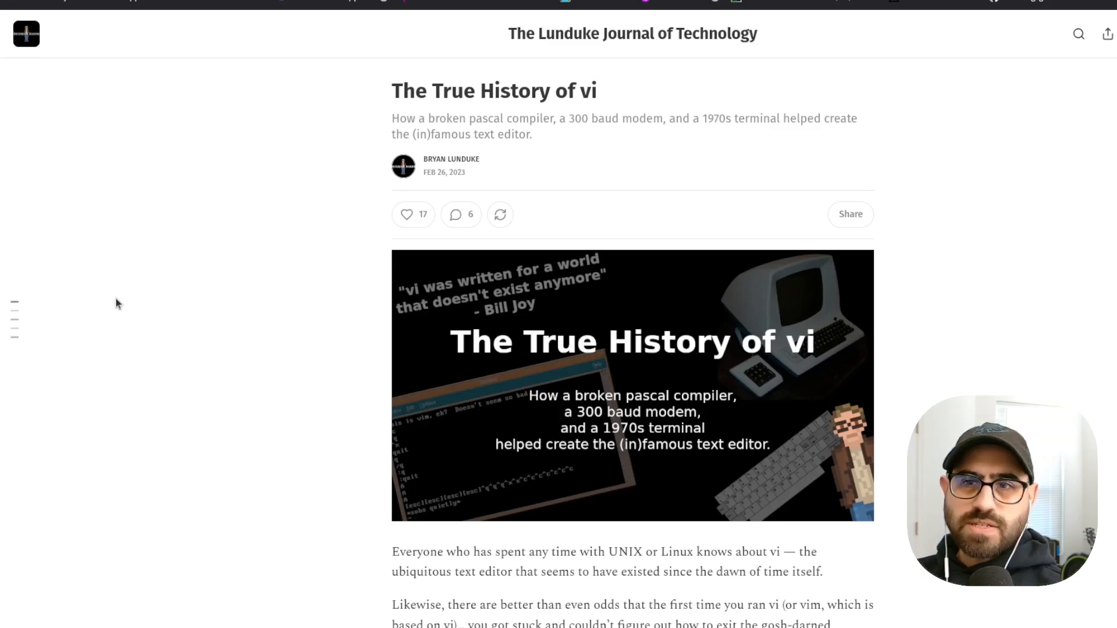
Step: Select the headline of the Lunduke Journal article 'The True History of vi'
triple_click(493, 91)
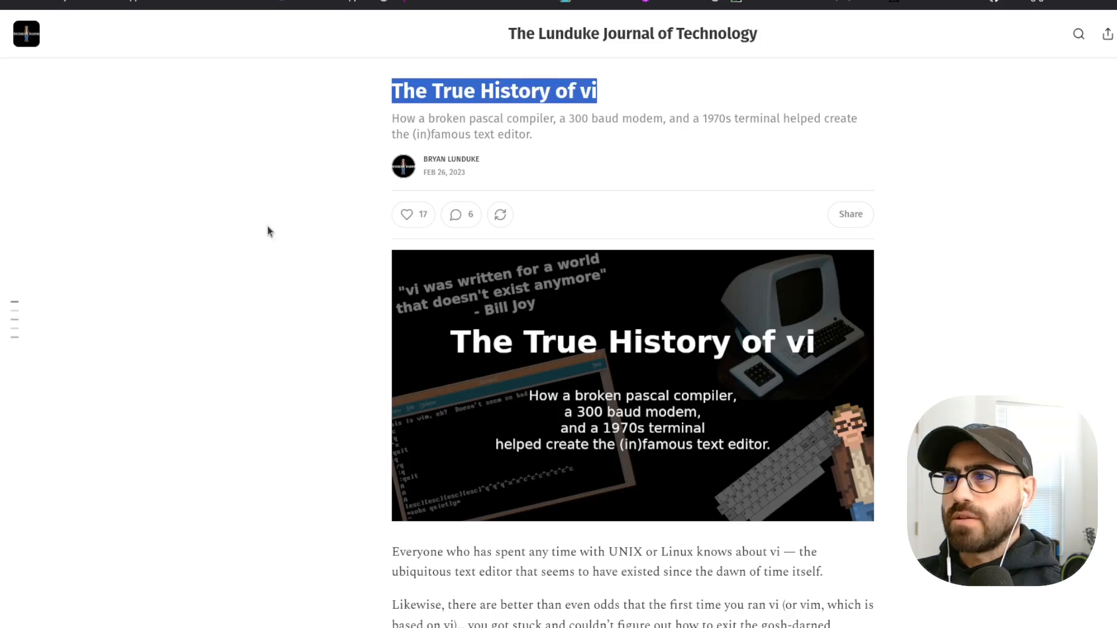